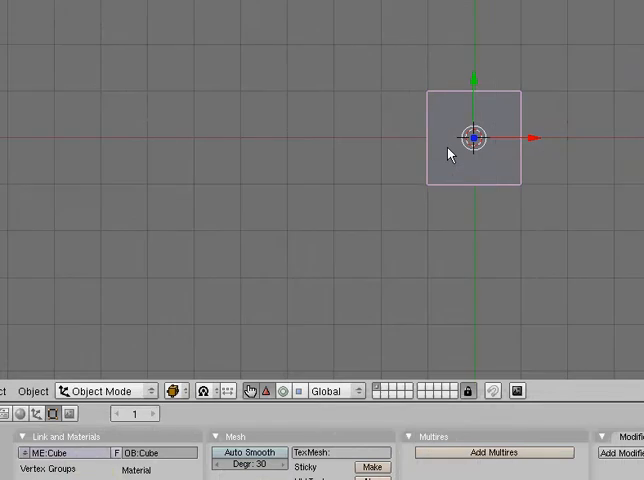
mouse_move(464, 174)
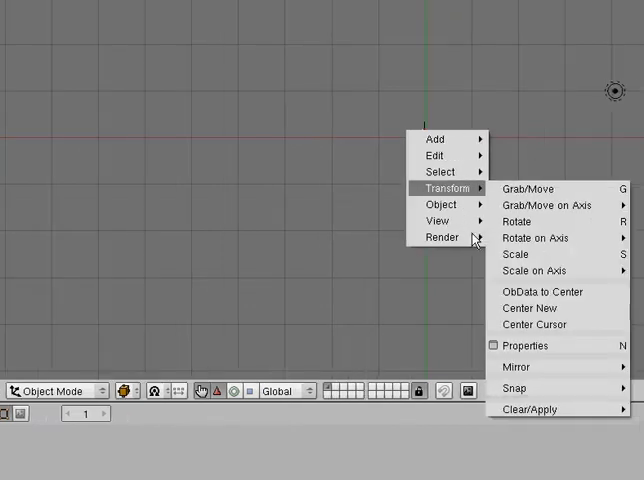
mouse_move(462, 190)
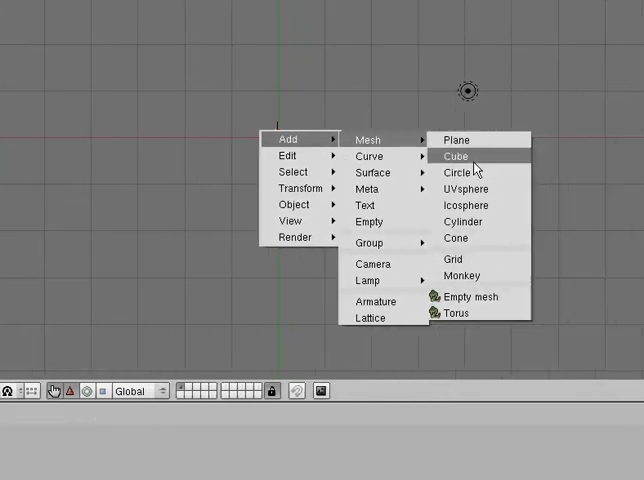
- Add a circle mesh and then a plane mesh via the Space > Add > Mesh menu
click(460, 172)
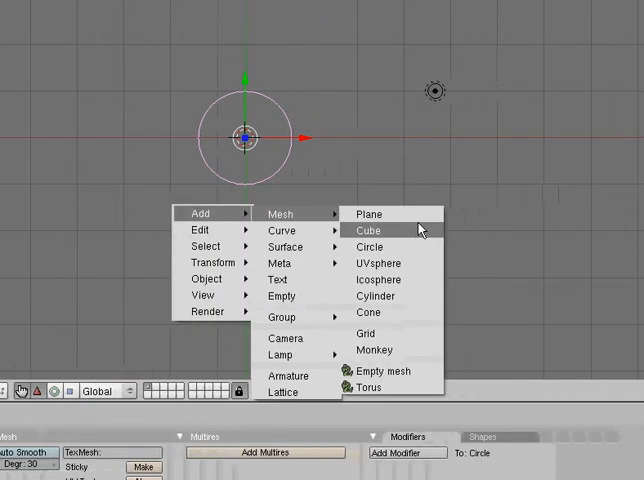
click(368, 214)
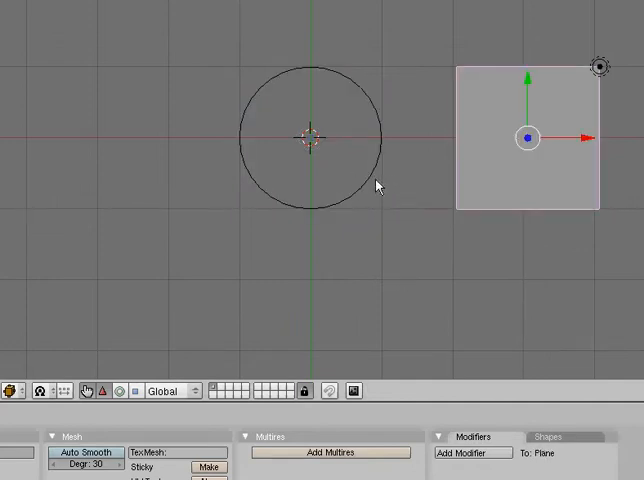
- Select the plane, then Shift-add the circle so both meshes are selected together
click(310, 138)
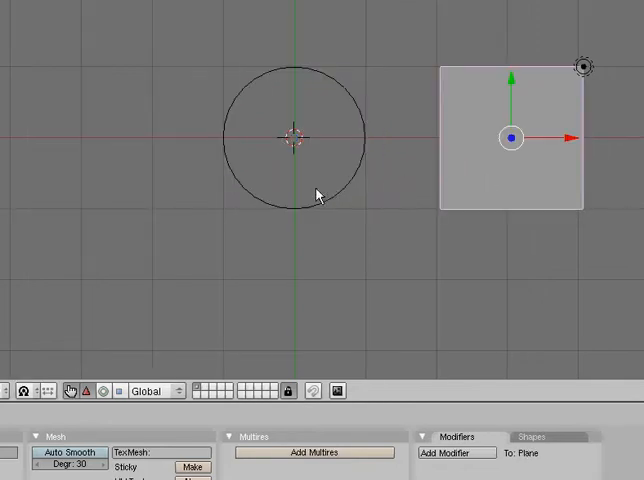
click(296, 140)
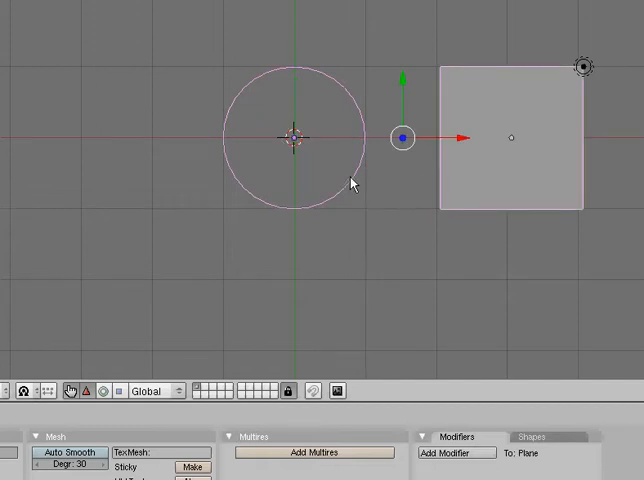
click(294, 138)
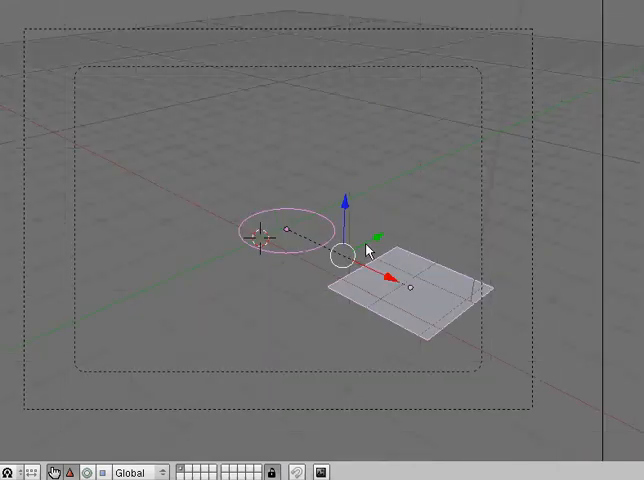
mouse_move(330, 212)
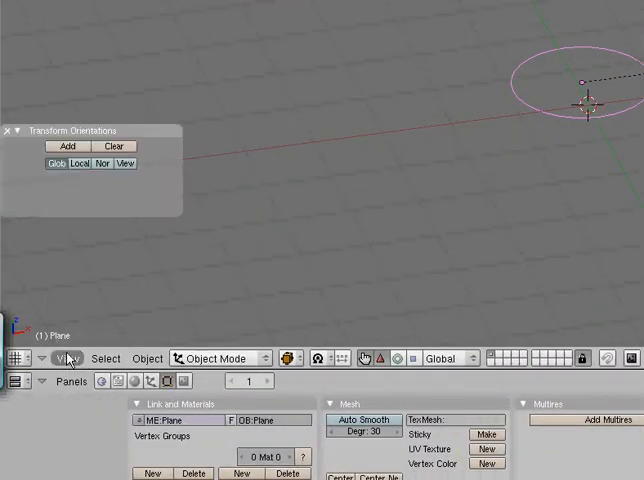
click(68, 358)
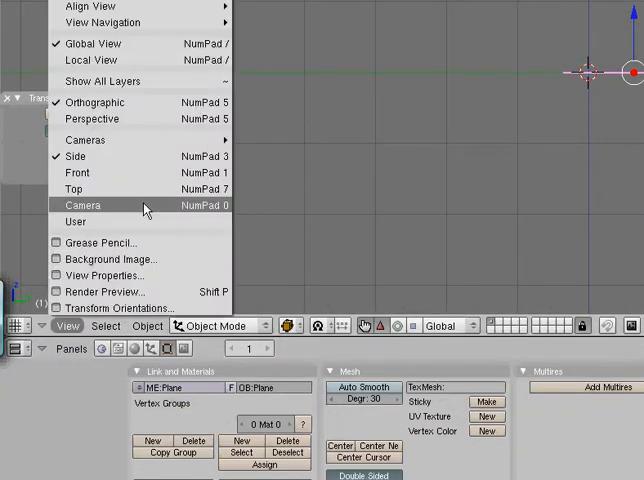
click(82, 204)
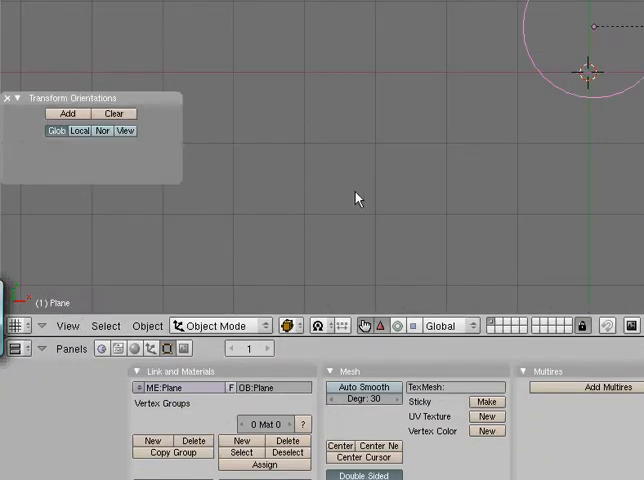
mouse_move(368, 196)
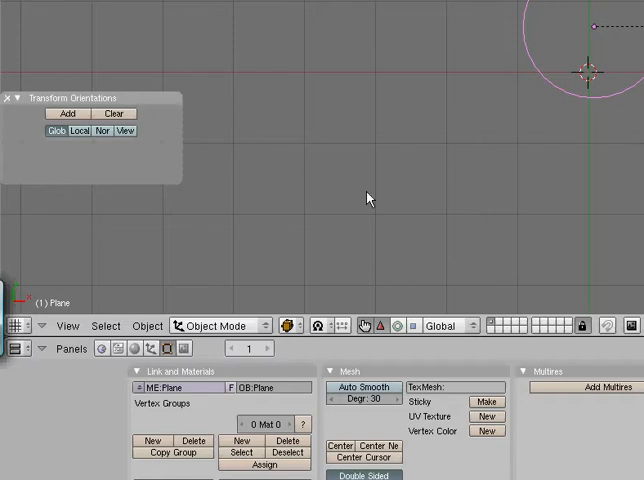
mouse_move(196, 202)
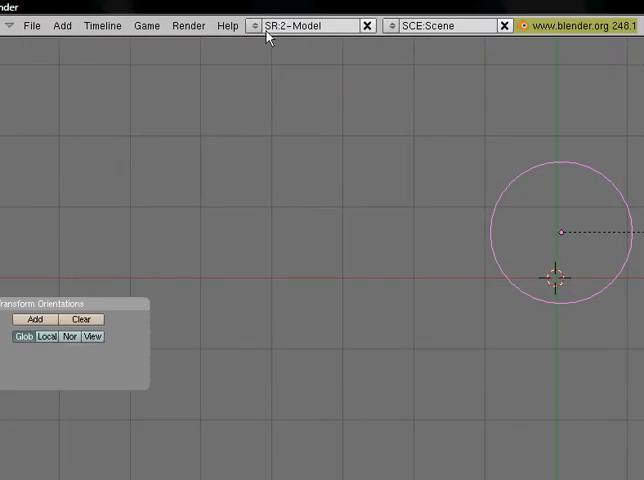
mouse_move(288, 36)
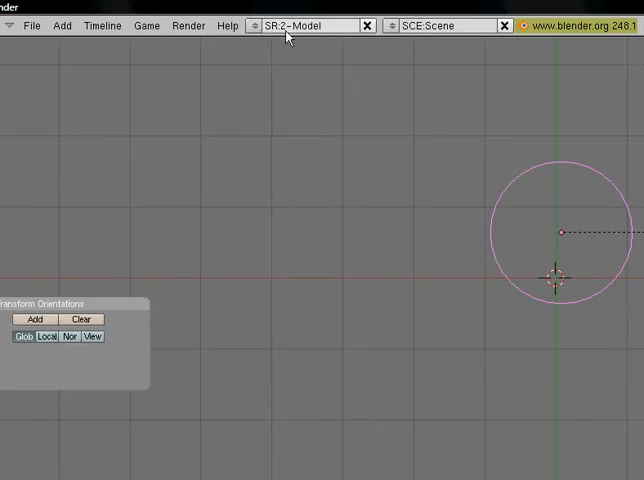
- Switch the screen layout to 3-Material, then 4-Sequence, then 5-Scripting from the header selector
click(262, 24)
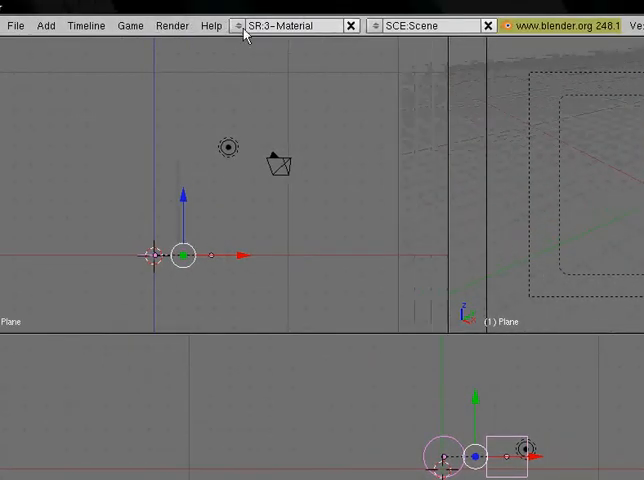
click(238, 24)
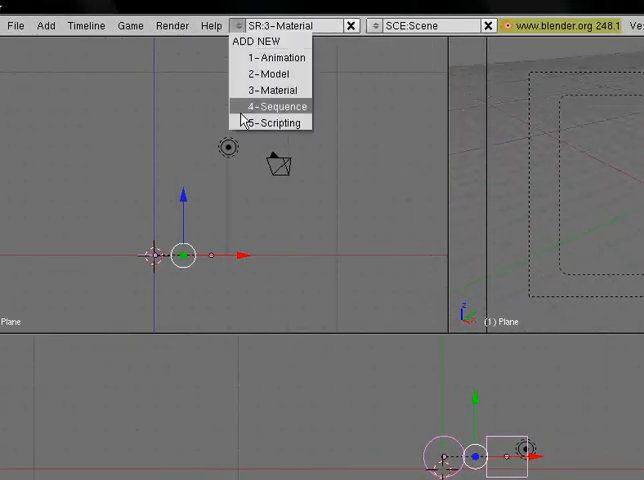
click(276, 106)
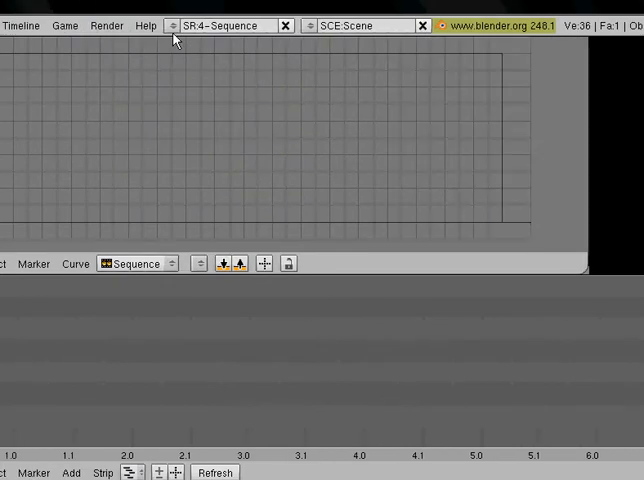
click(170, 24)
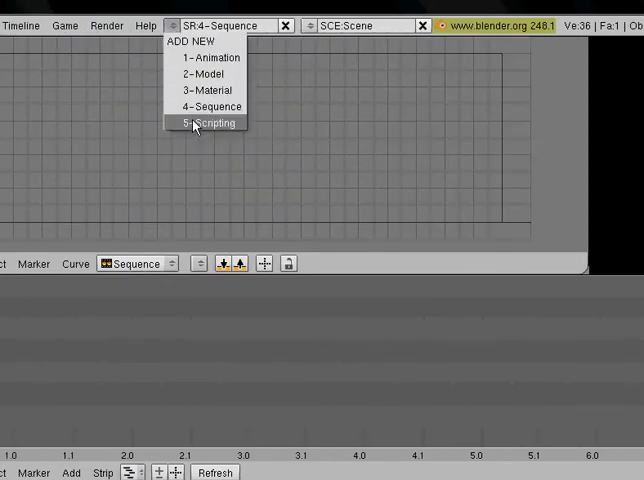
click(208, 122)
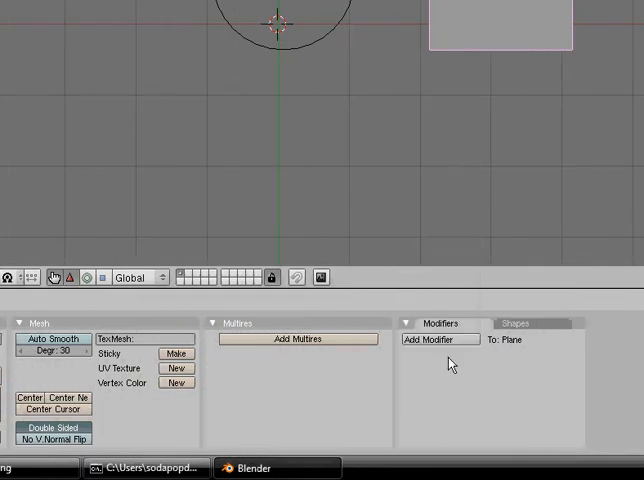
click(438, 340)
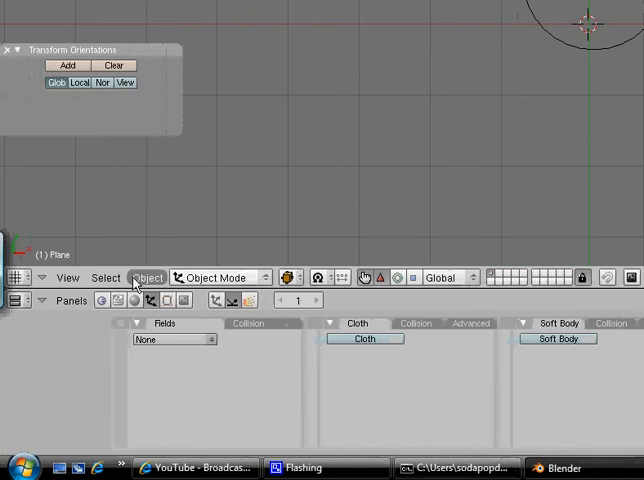
- Show the plane's Physics buttons context for fields, cloth and soft body
click(136, 300)
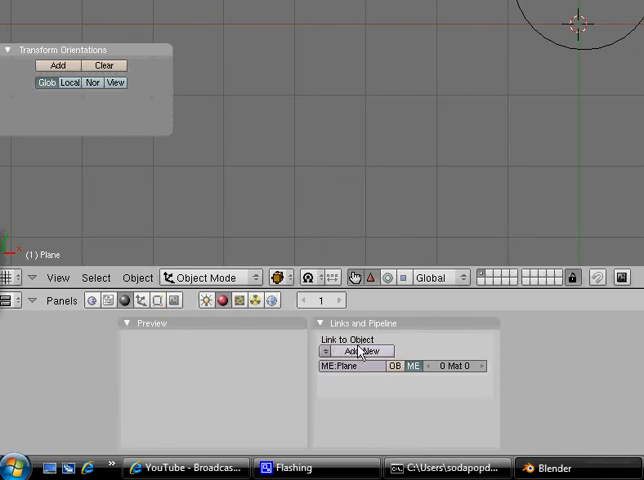
- Add a new material to the plane from the Links and Pipeline panel
click(356, 352)
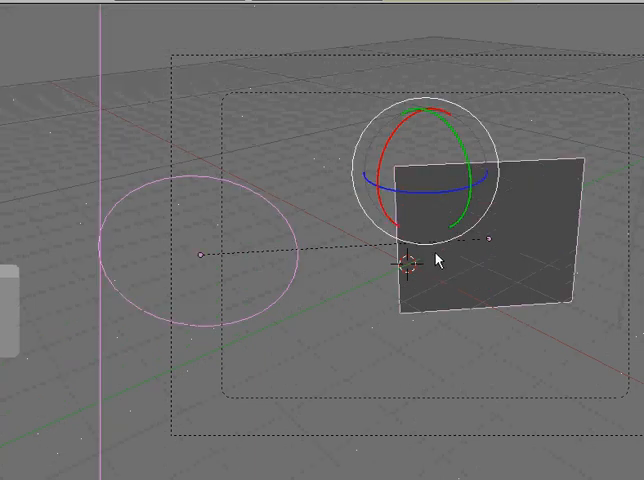
mouse_move(440, 300)
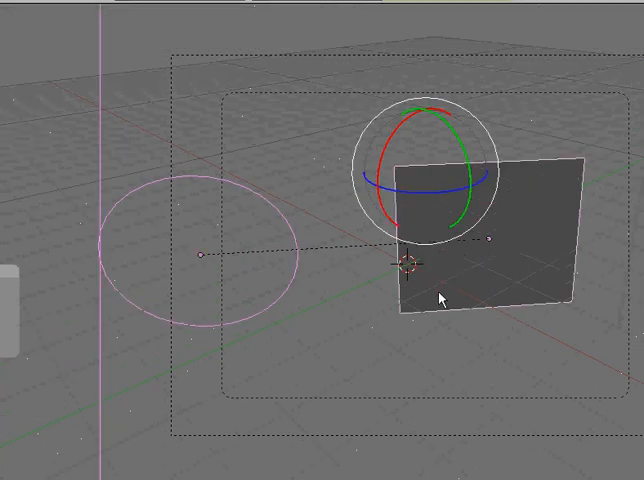